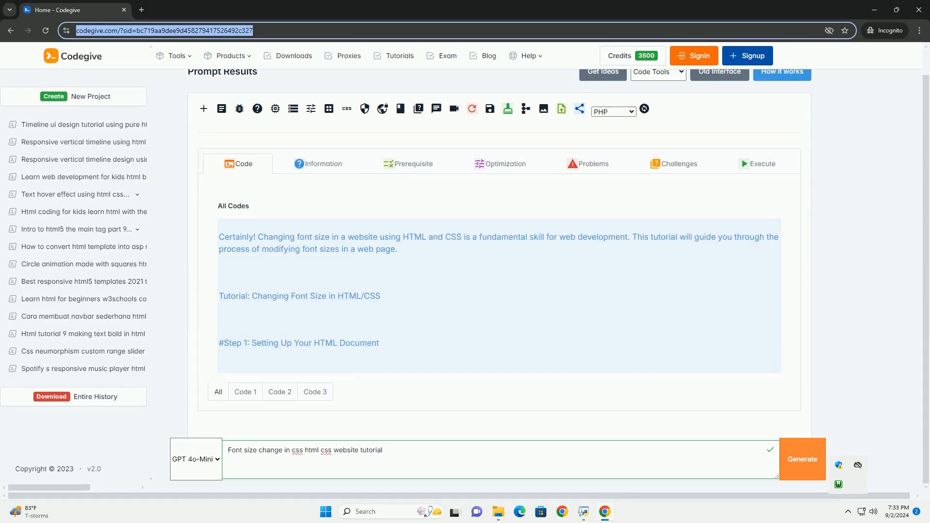
scroll(down, 3)
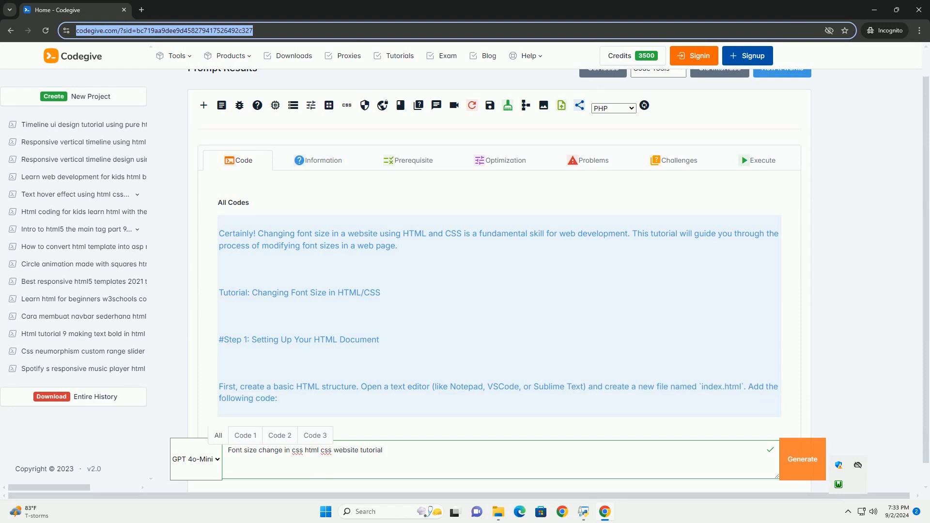
scroll(down, 3)
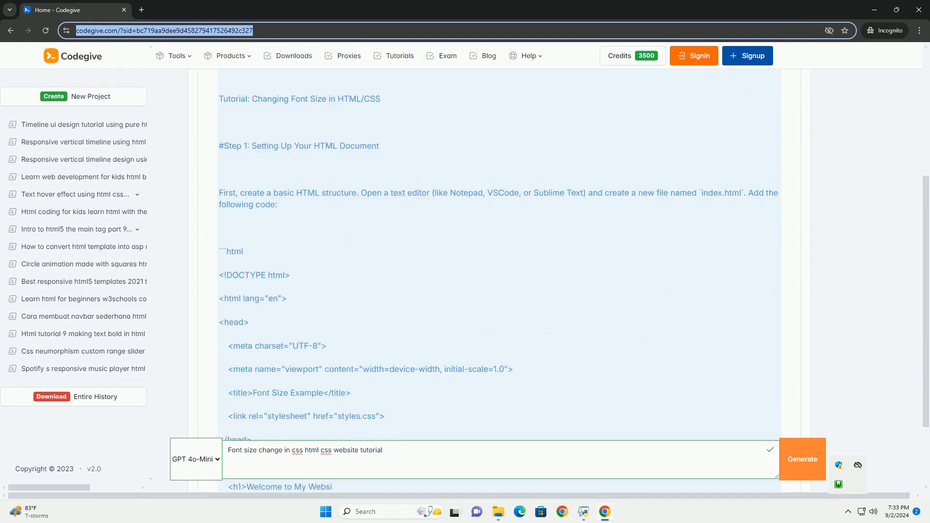
scroll(down, 3)
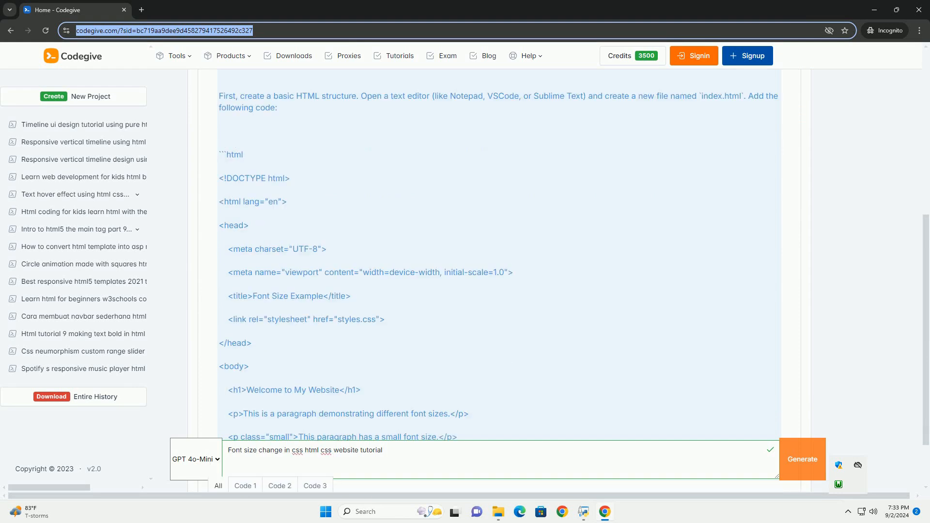
scroll(down, 3)
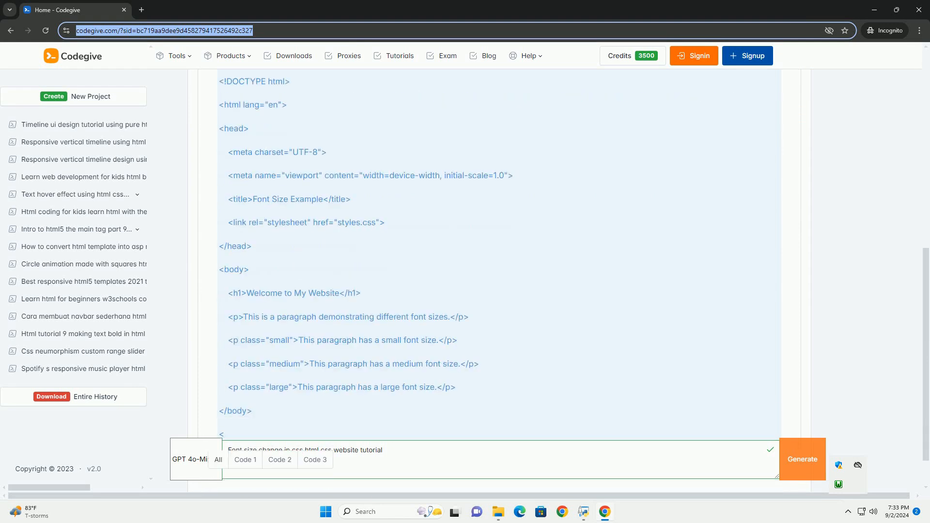
scroll(down, 3)
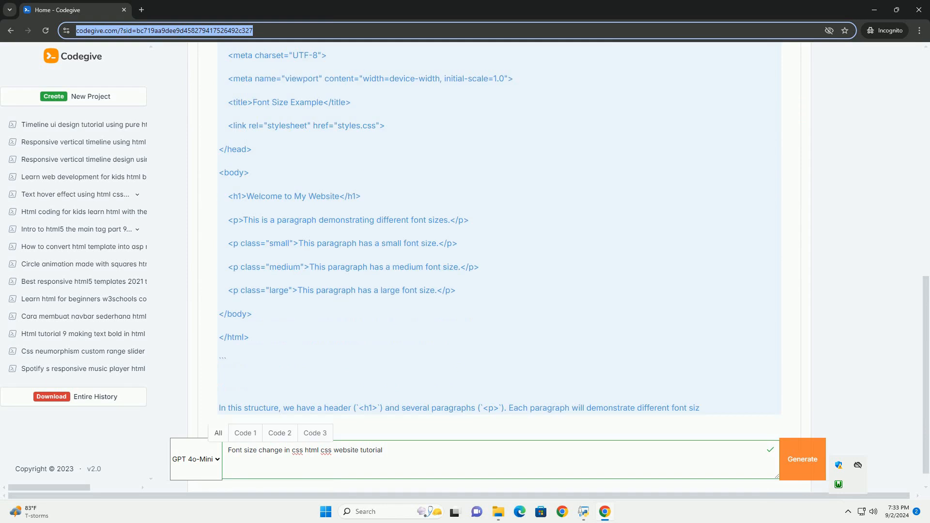
scroll(down, 3)
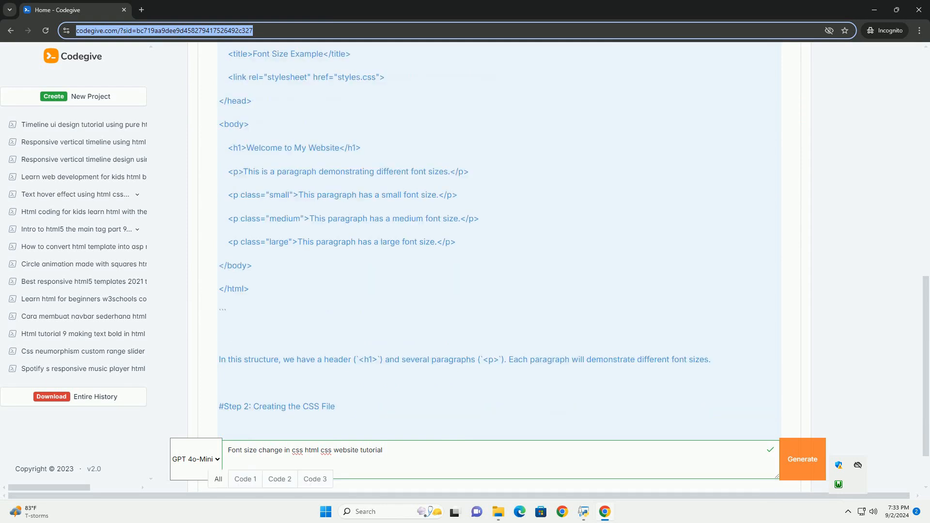
scroll(down, 3)
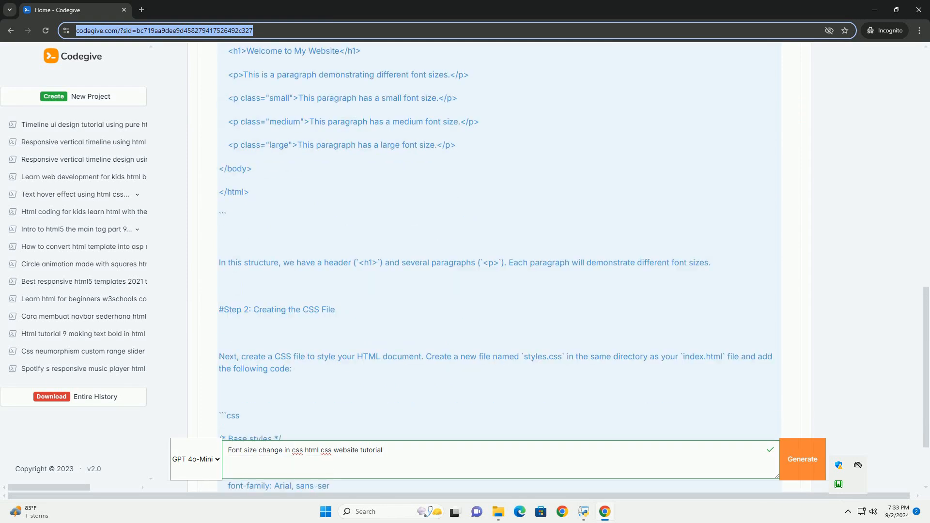
scroll(down, 3)
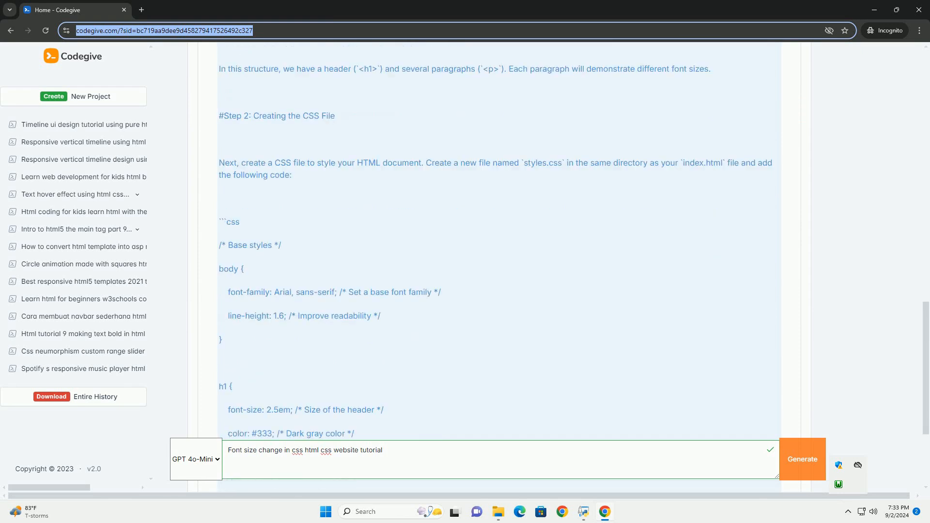
scroll(down, 3)
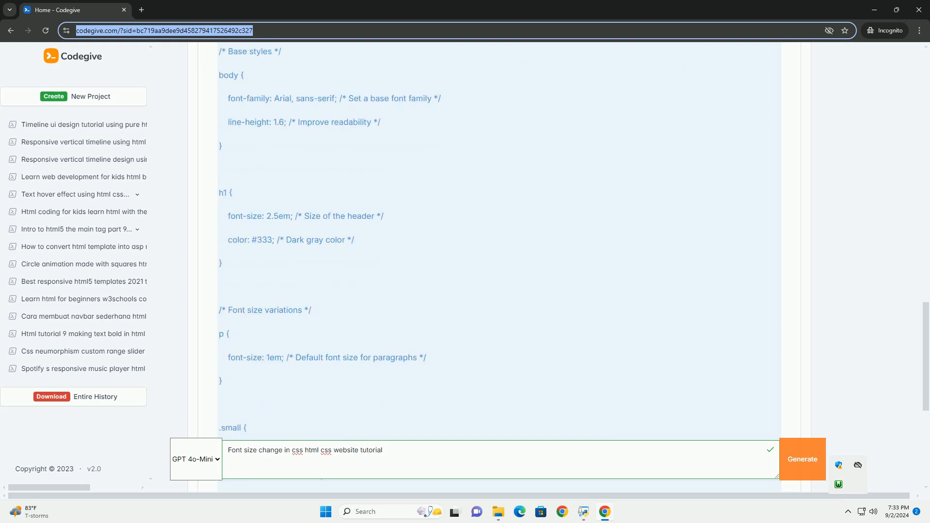
scroll(down, 3)
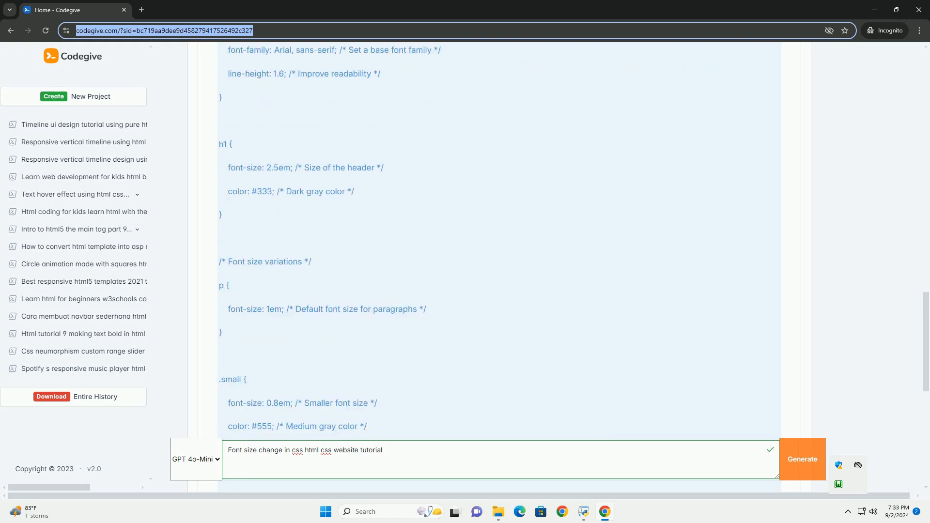
scroll(down, 3)
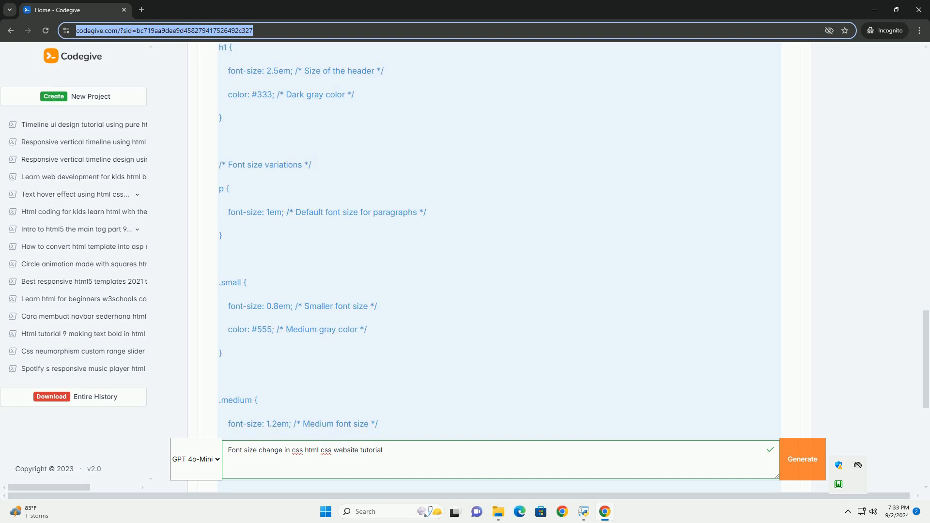
scroll(down, 3)
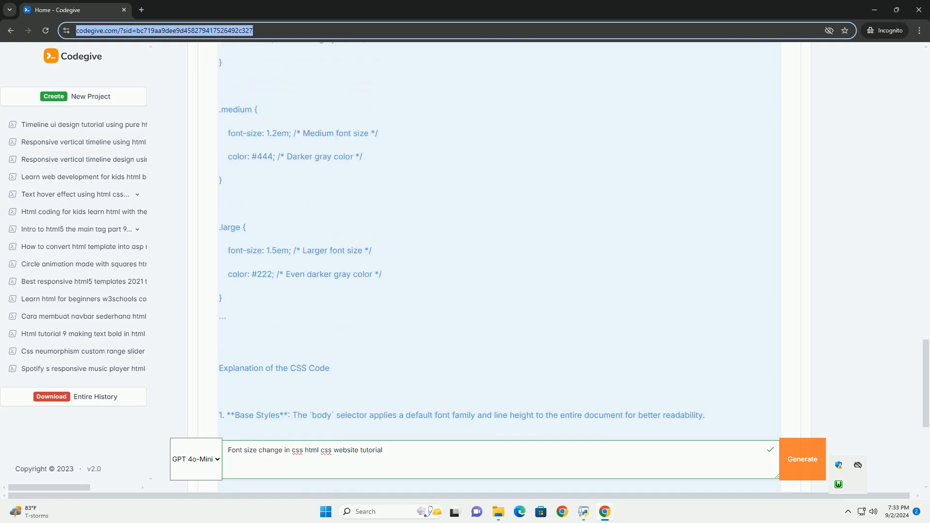
scroll(down, 3)
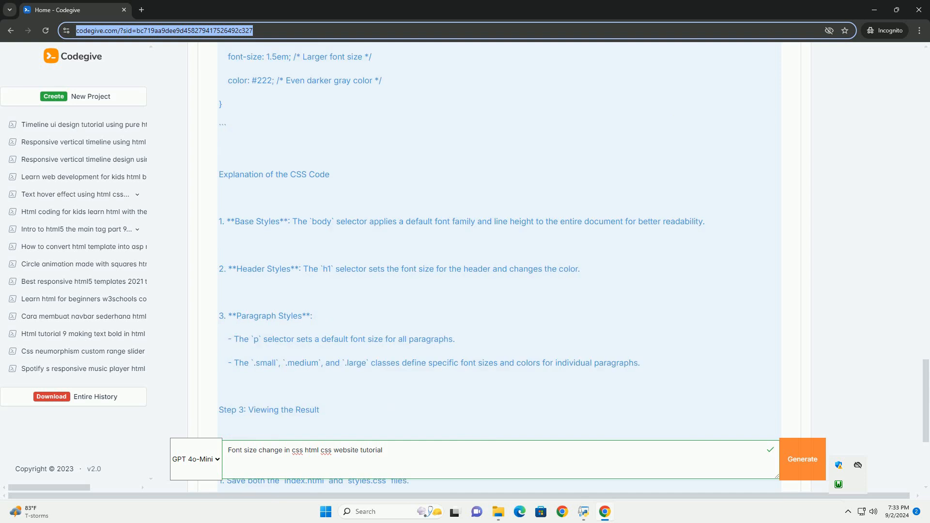
scroll(down, 3)
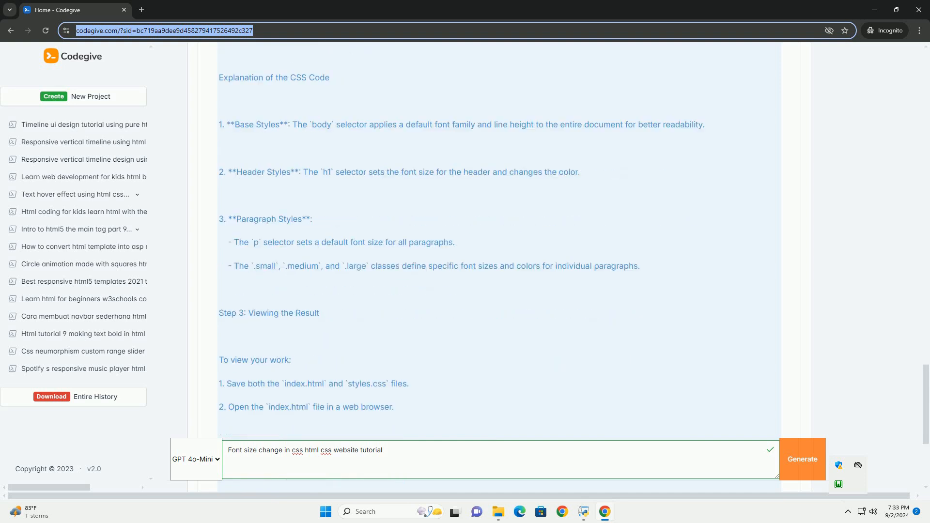
scroll(down, 3)
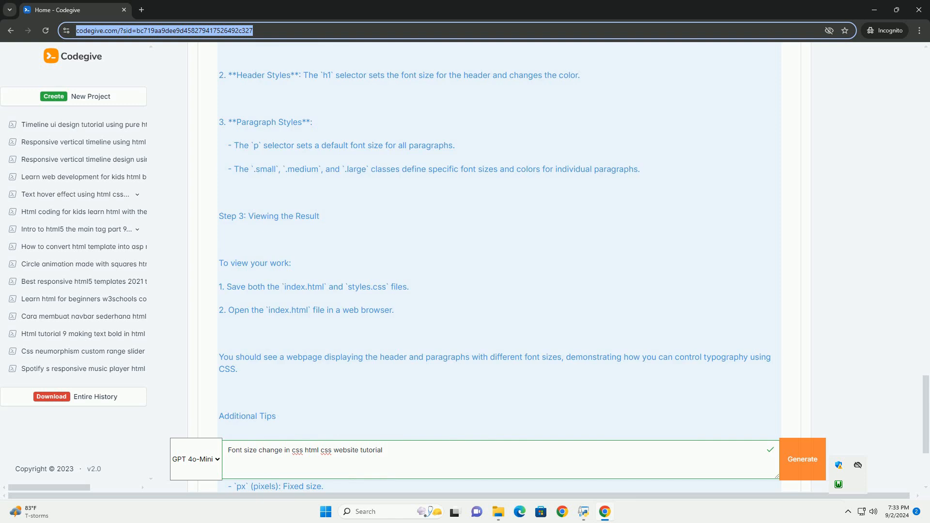
scroll(down, 3)
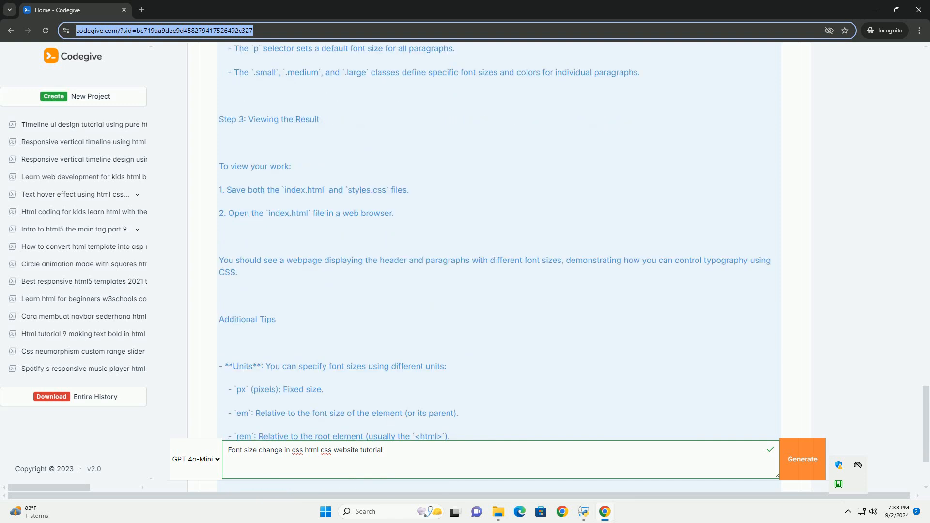
scroll(down, 3)
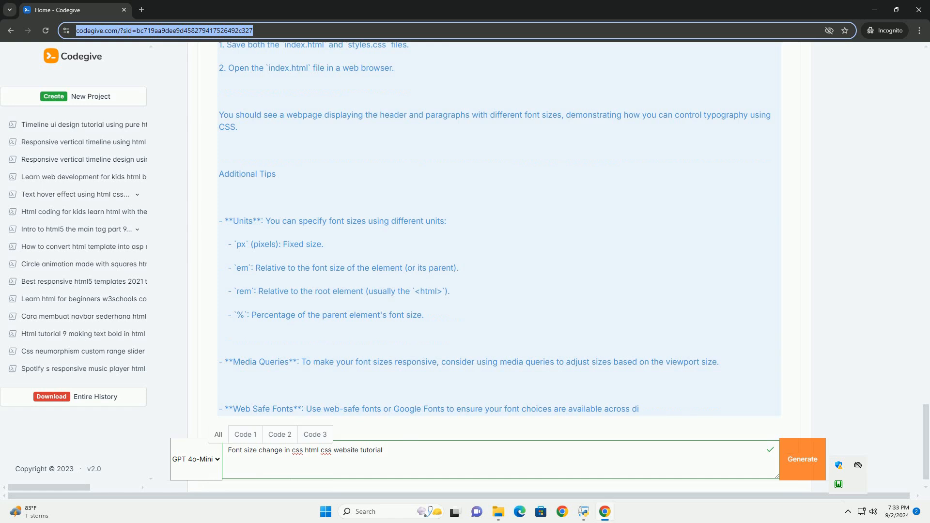
scroll(down, 3)
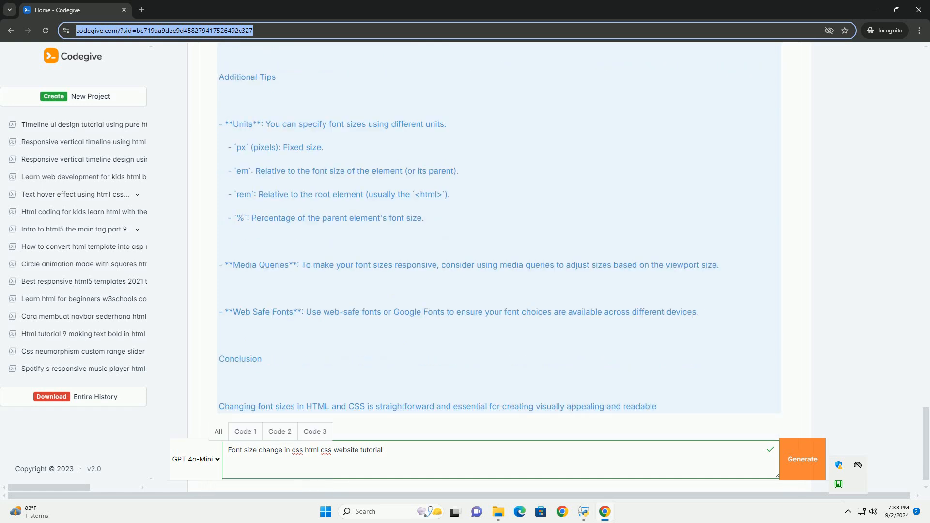